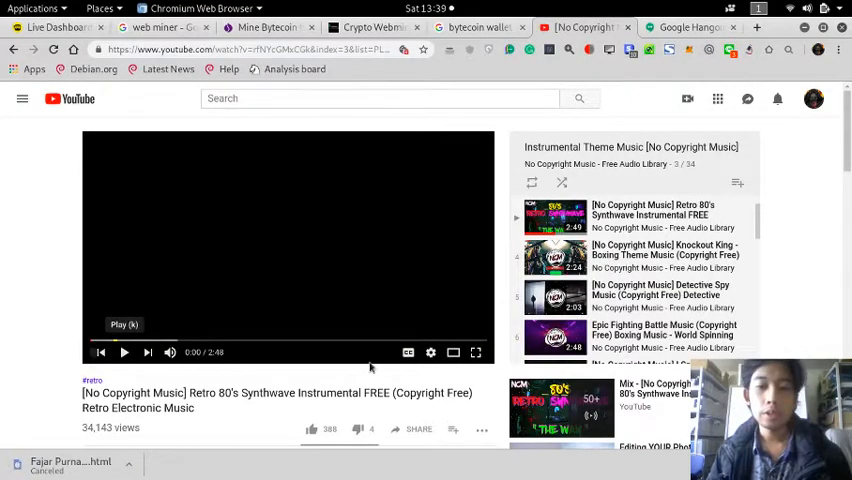
Step: Start the Retro 80's Synthwave video playing and return to the 'web miner' search results
left_click(124, 352)
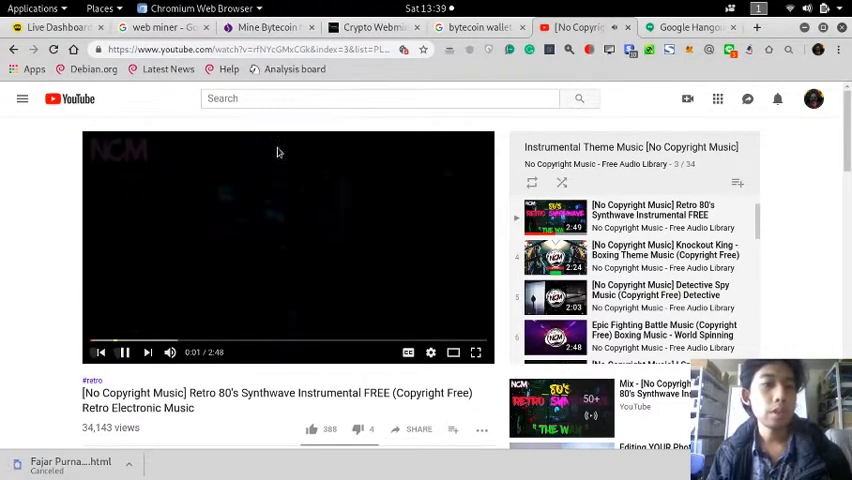
left_click(160, 27)
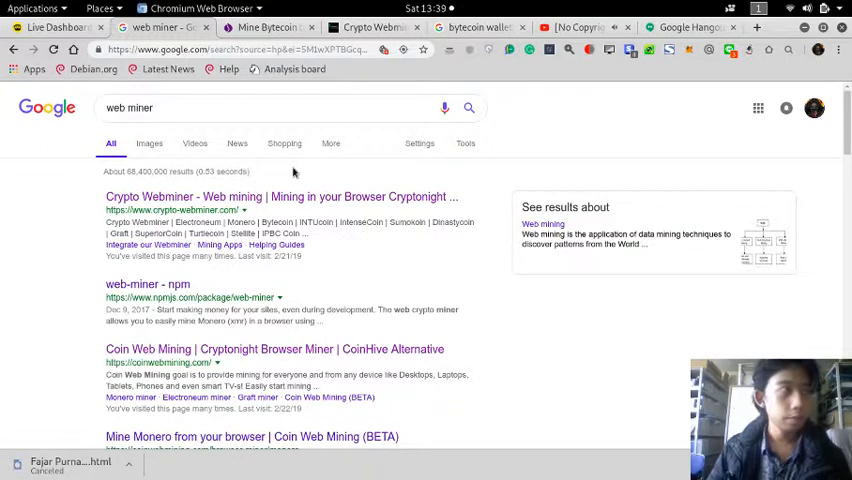
mouse_move(288, 170)
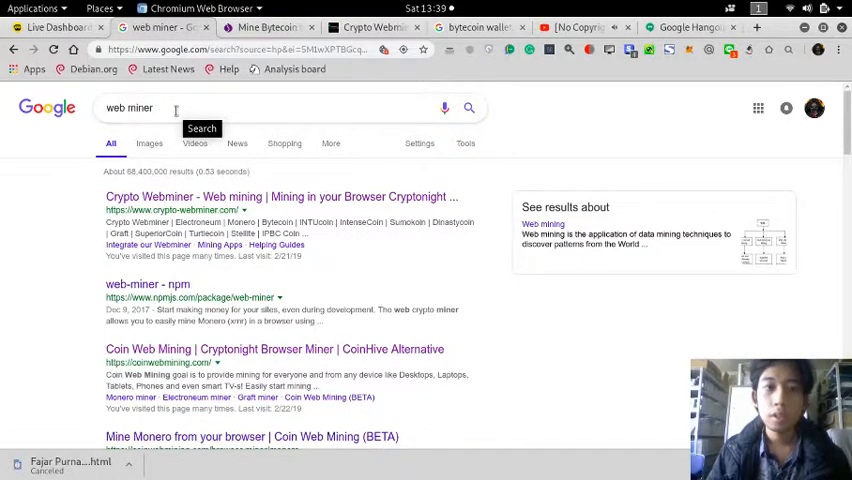
mouse_move(190, 190)
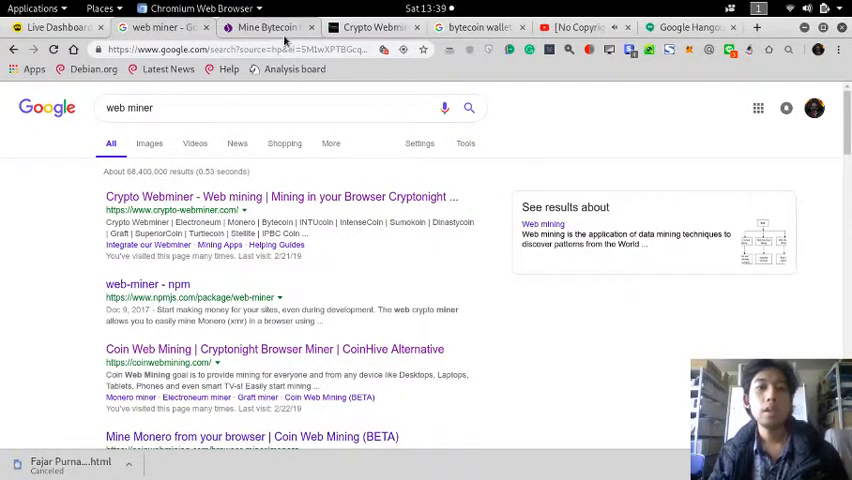
Step: Choose Bytecoin Miner from the Crypto Webminer menu
left_click(267, 27)
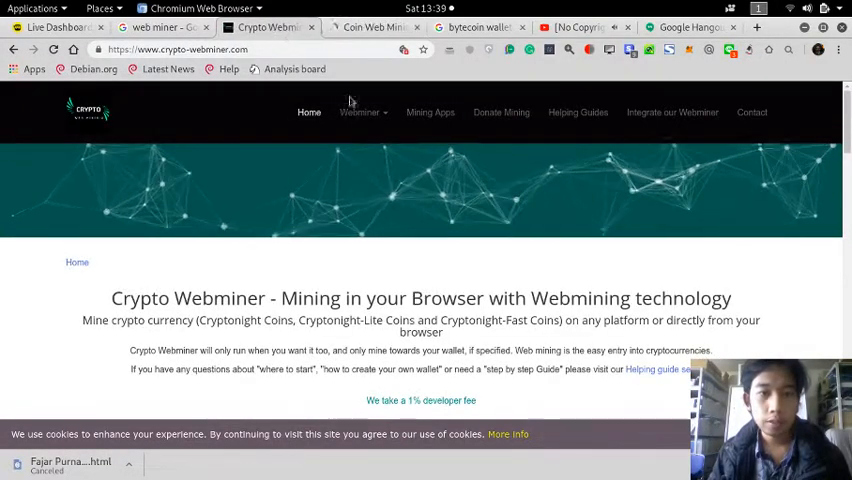
left_click(360, 112)
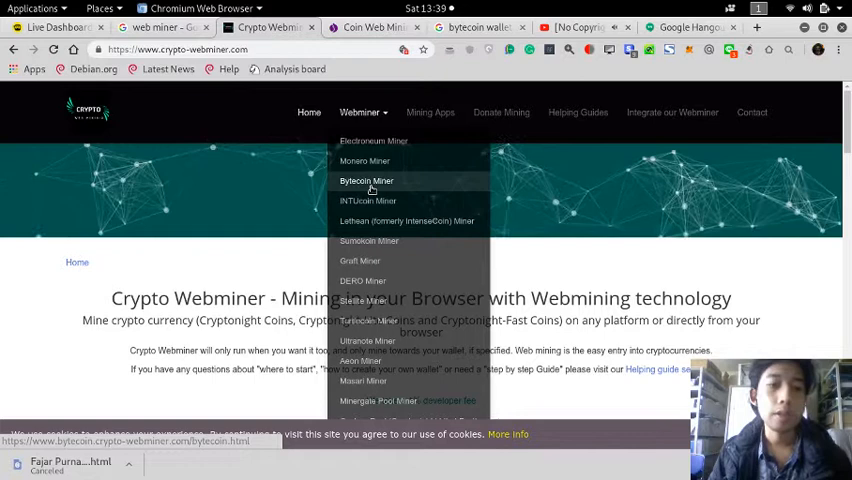
left_click(366, 180)
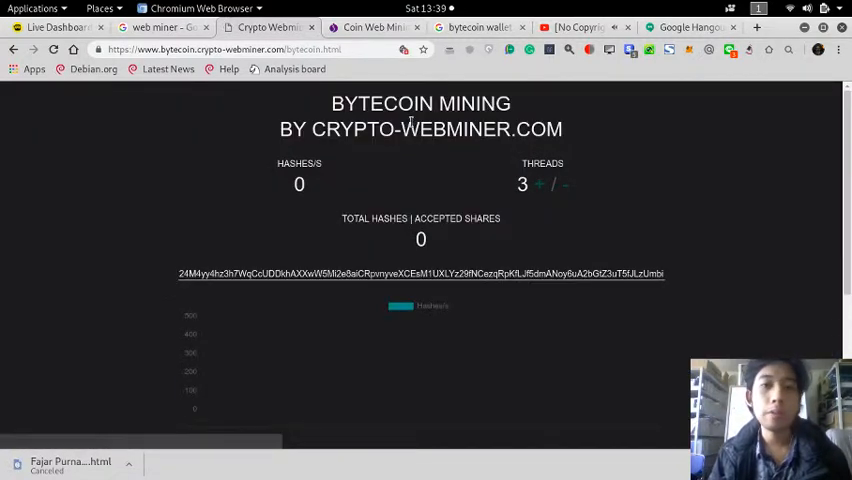
mouse_move(408, 257)
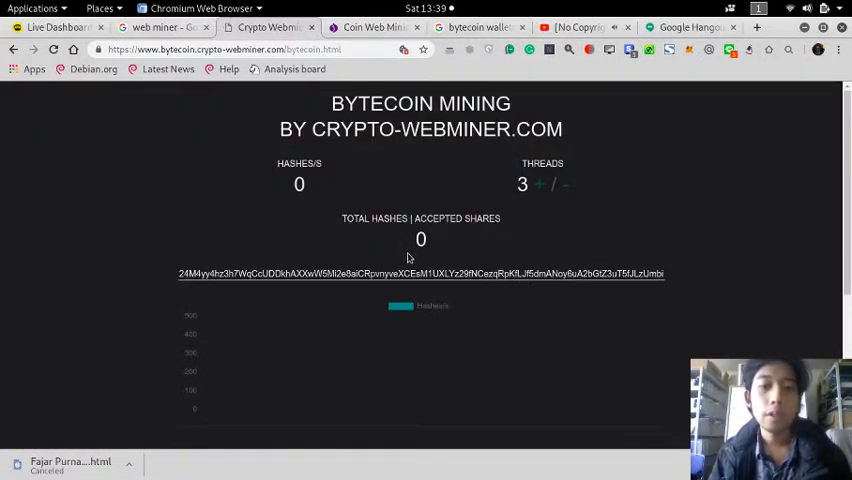
Step: Scroll the Bytecoin miner page to its Start button, wallet address and zeroed stats
scroll("down", 3)
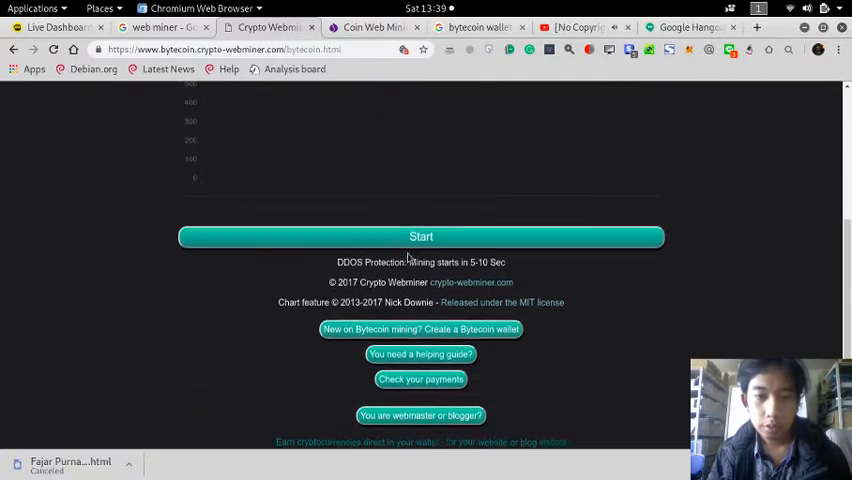
left_click(420, 237)
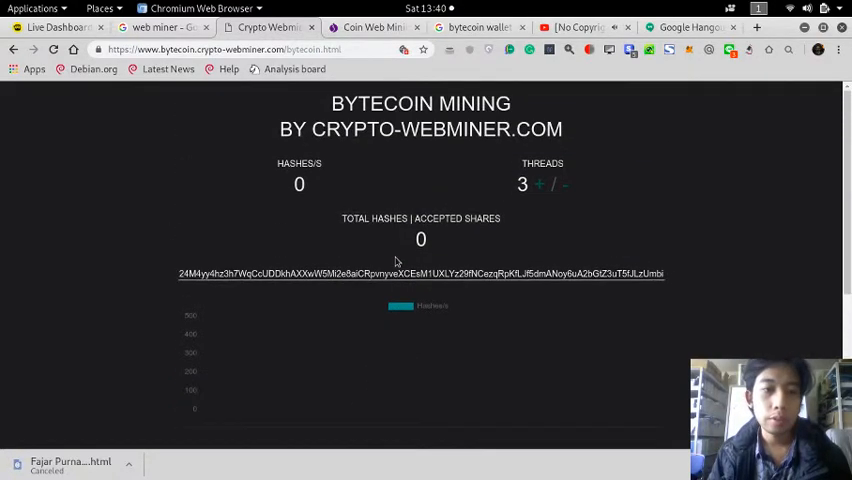
scroll("down", 3)
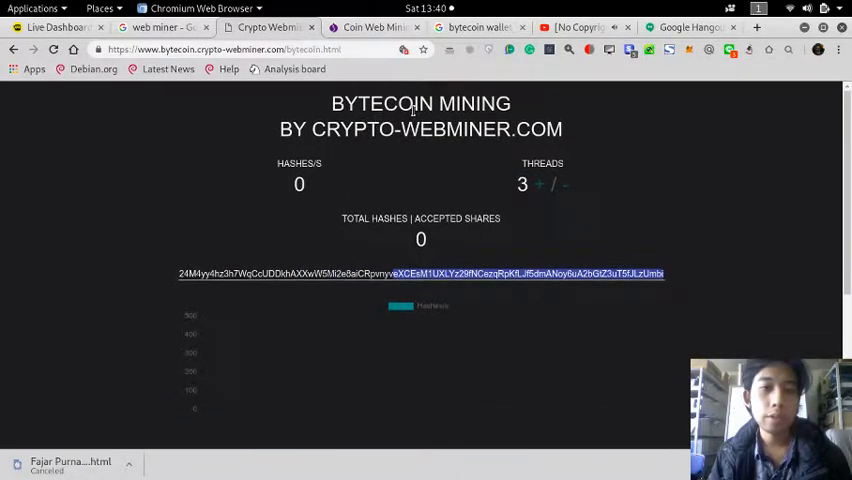
scroll("down", 3)
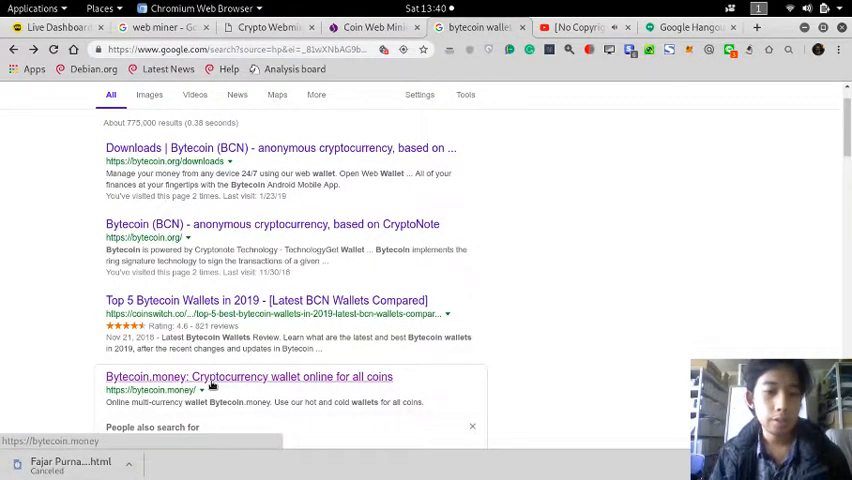
Step: Sign in to the Bytecoin.money wallet as 0fajarpurnama and copy its address
left_click(248, 376)
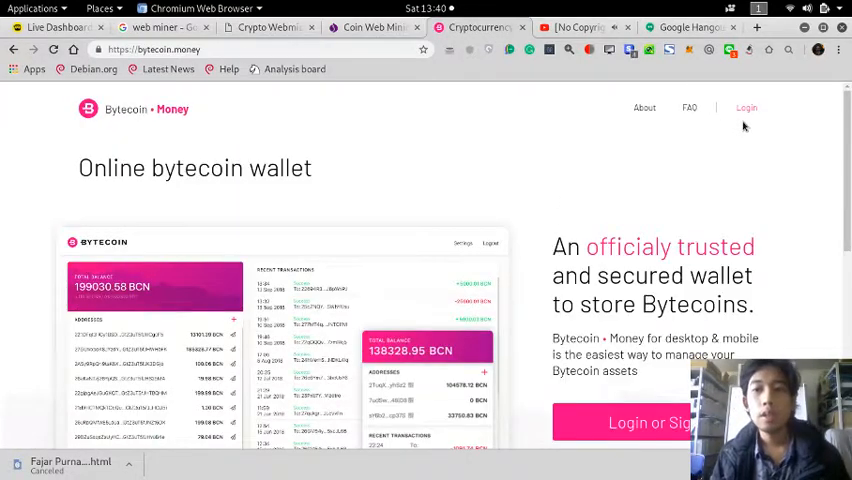
left_click(746, 107)
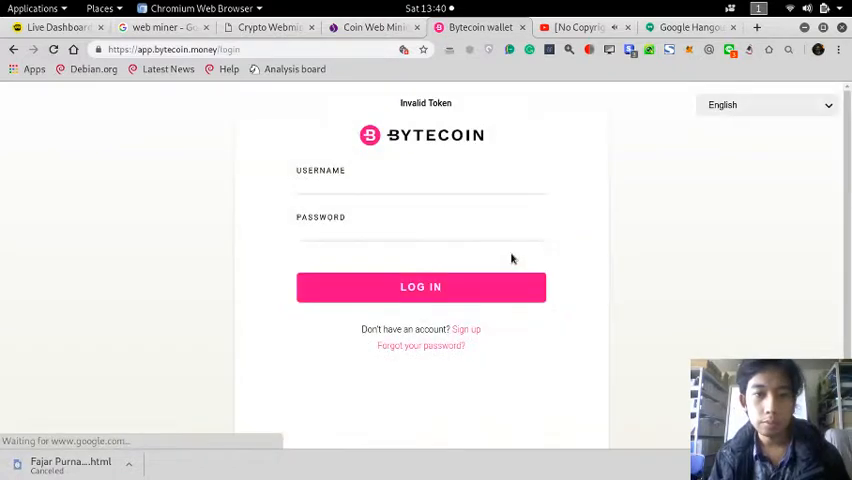
left_click(420, 182)
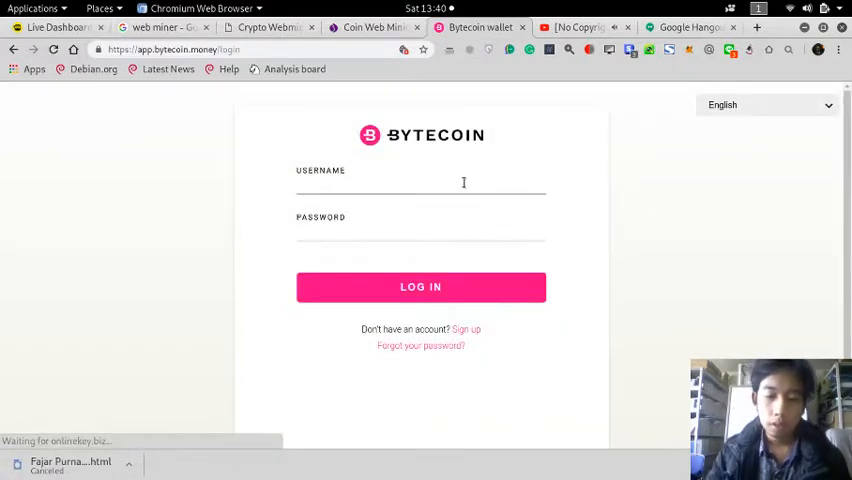
type("0fajarpurnama")
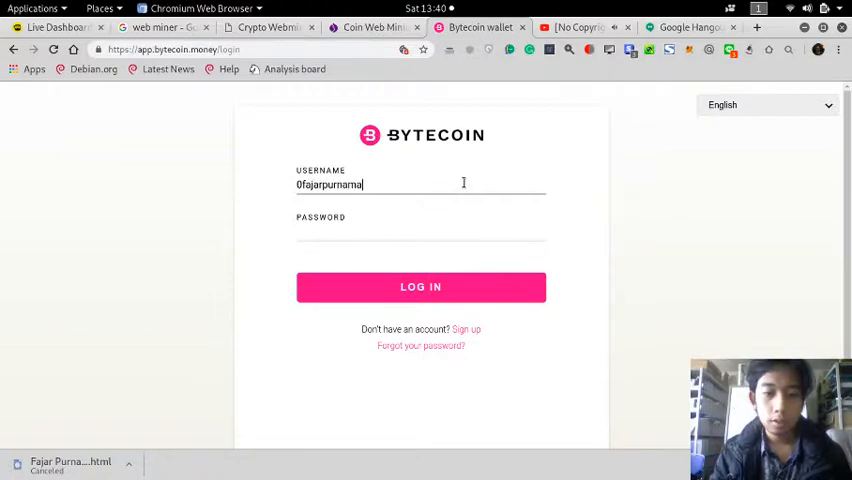
type("0")
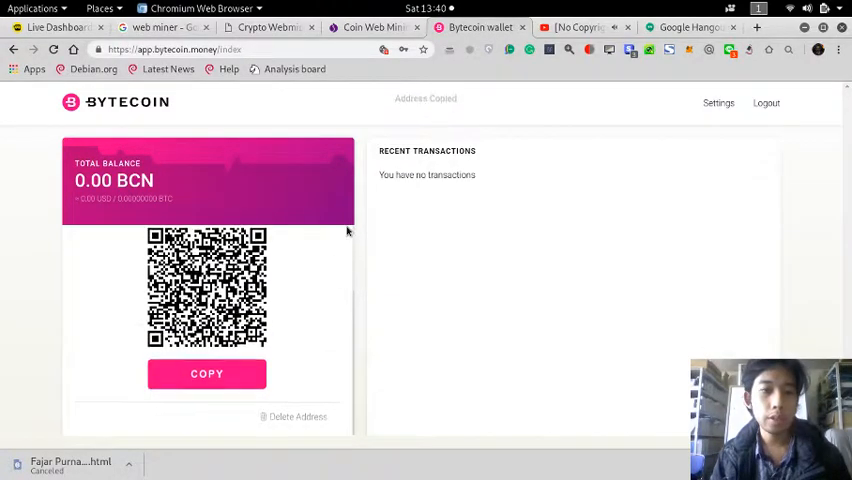
Step: Return to the Crypto Webminer Bytecoin mining page
left_click(267, 27)
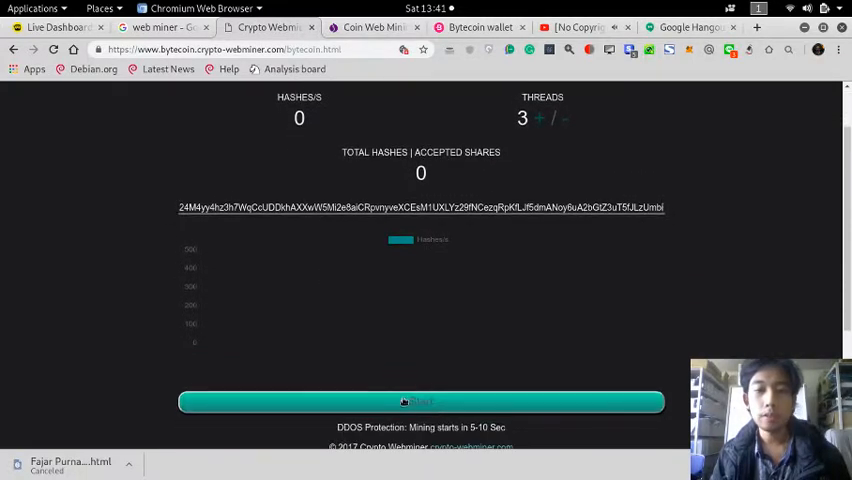
Step: Start Bytecoin mining in Crypto Webminer
left_click(420, 402)
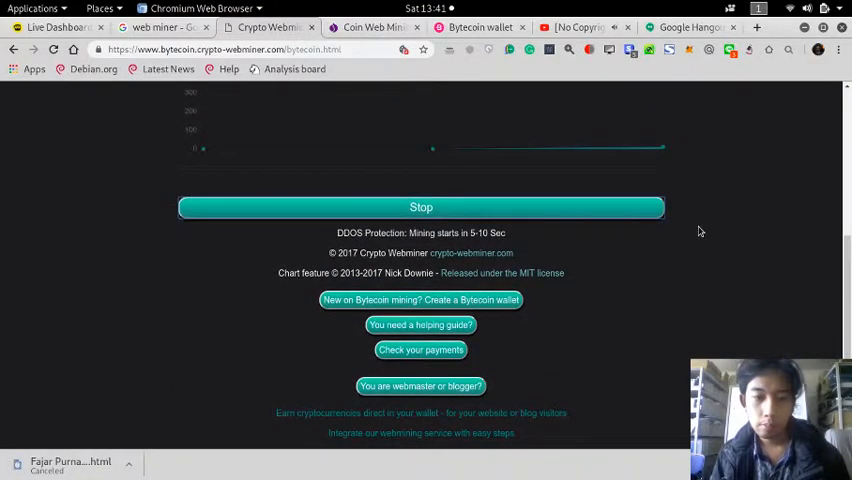
scroll("up", 3)
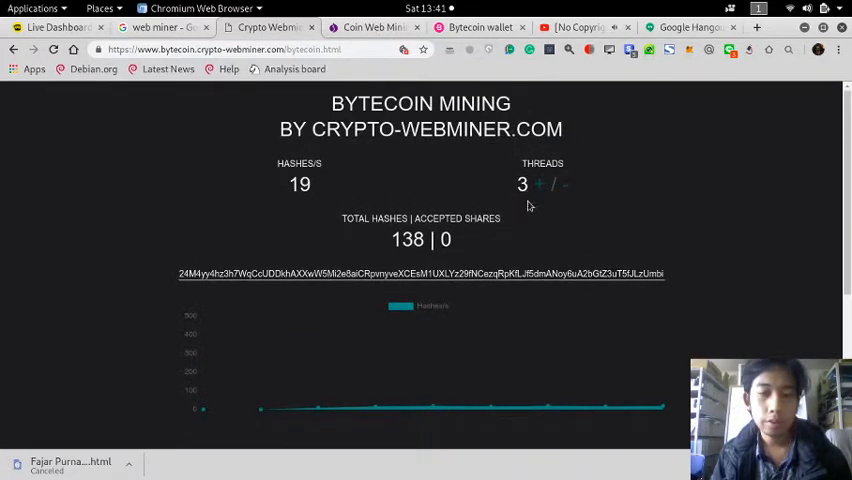
scroll("down", 3)
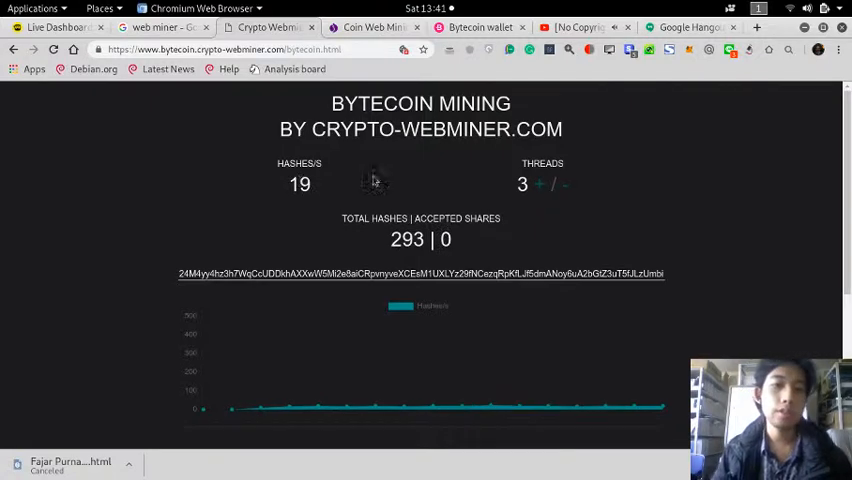
Step: Raise the mining threads, then drop to 6 threads as total hashes pass 6,000
left_click(538, 184)
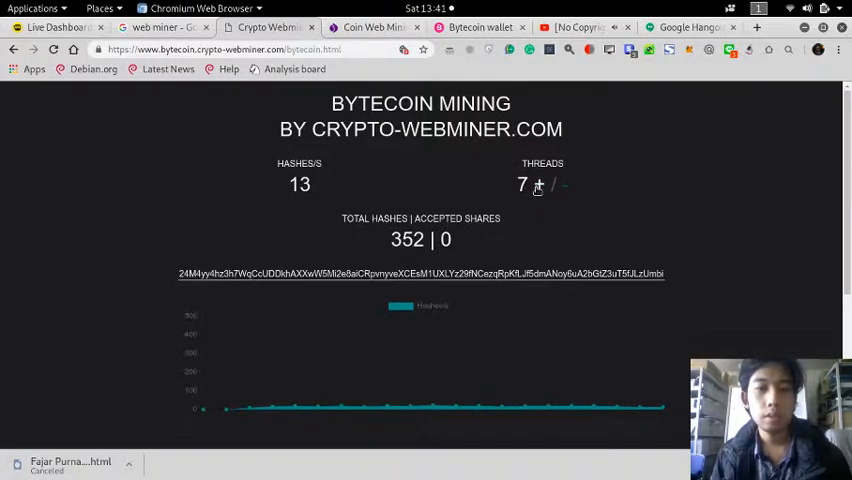
scroll("down", 3)
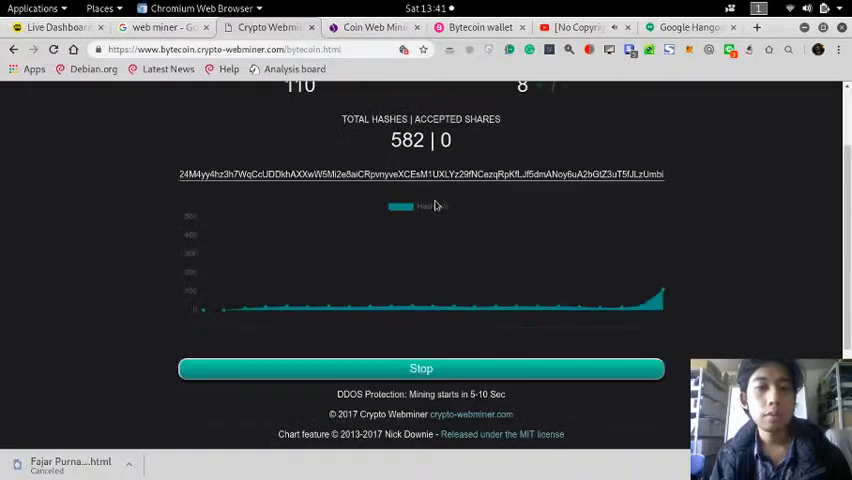
scroll("up", 3)
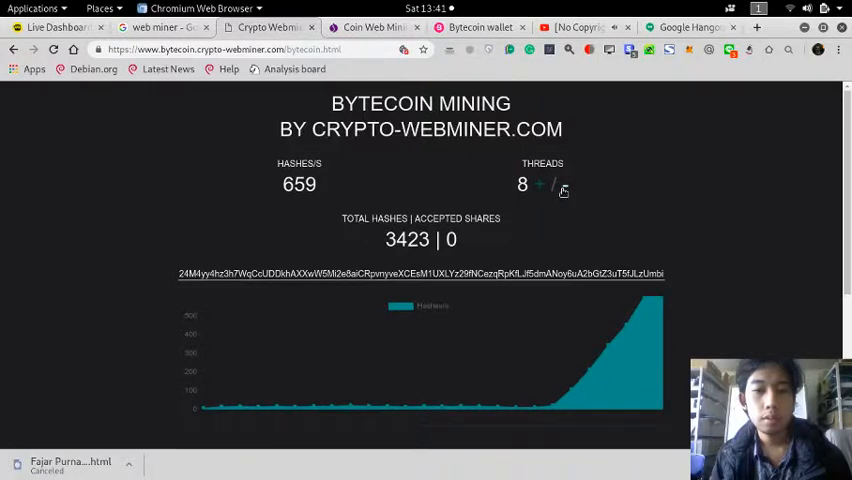
left_click(565, 184)
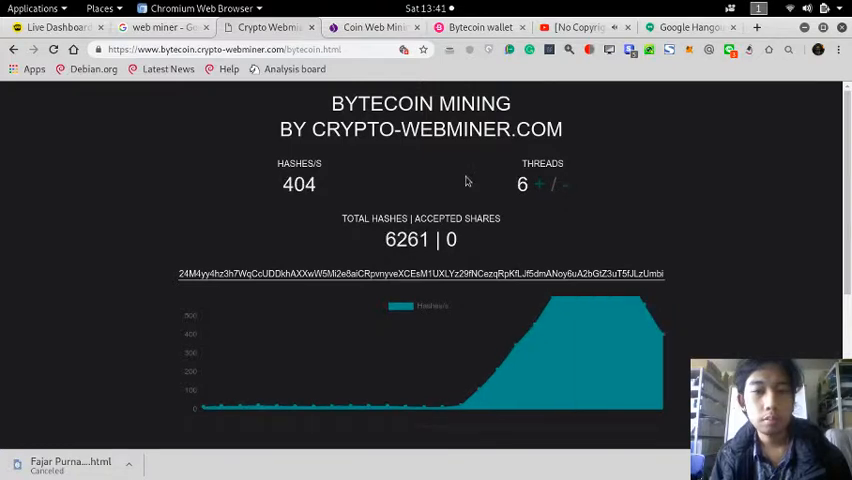
scroll("down", 3)
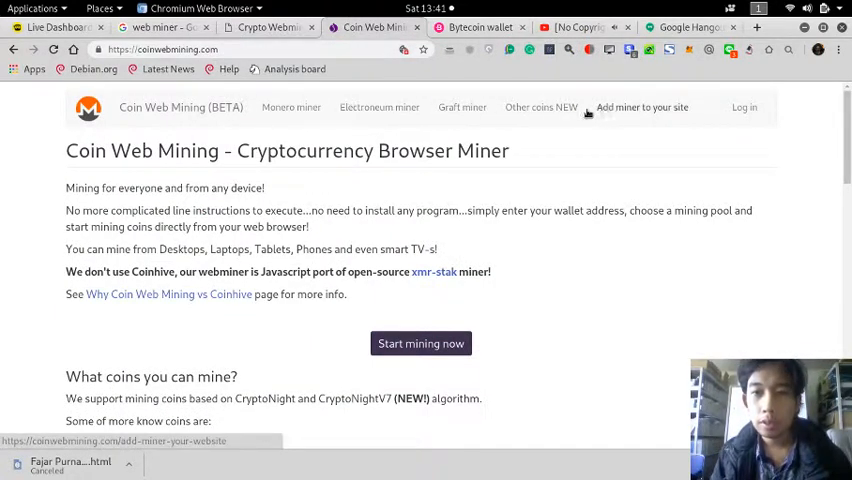
Step: Select the existing wallet address on the coinwebmining Bytecoin miner page
left_click(540, 107)
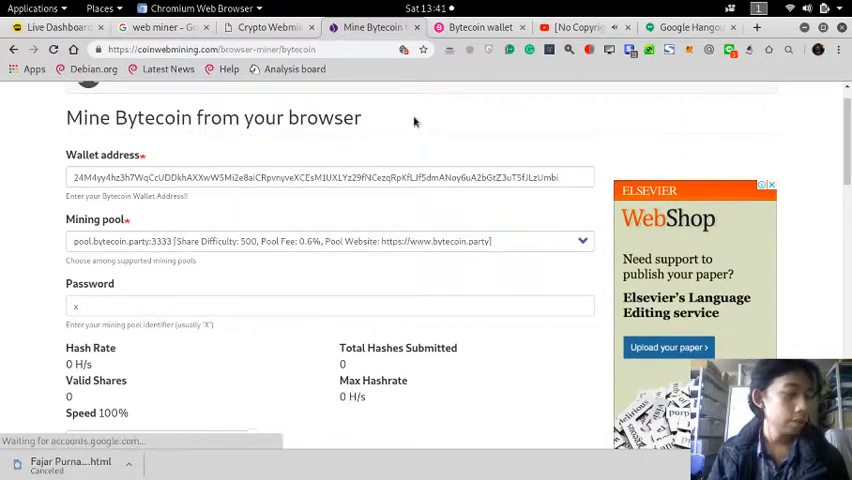
triple_click(328, 177)
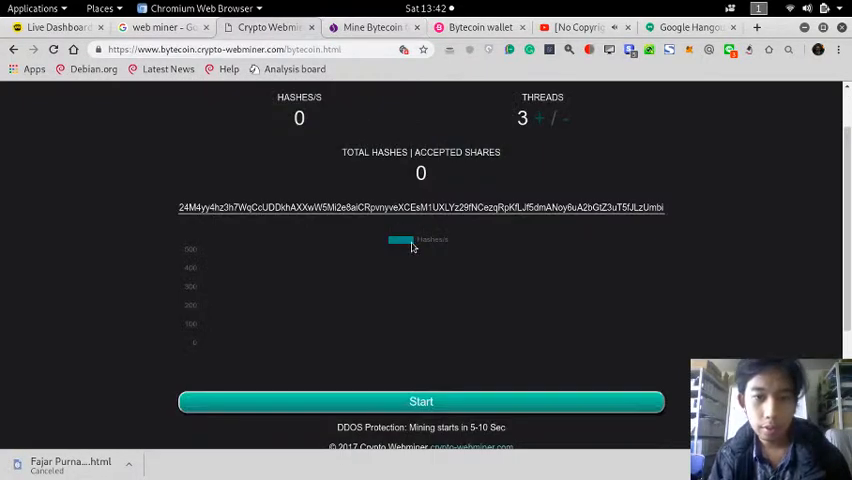
scroll("down", 3)
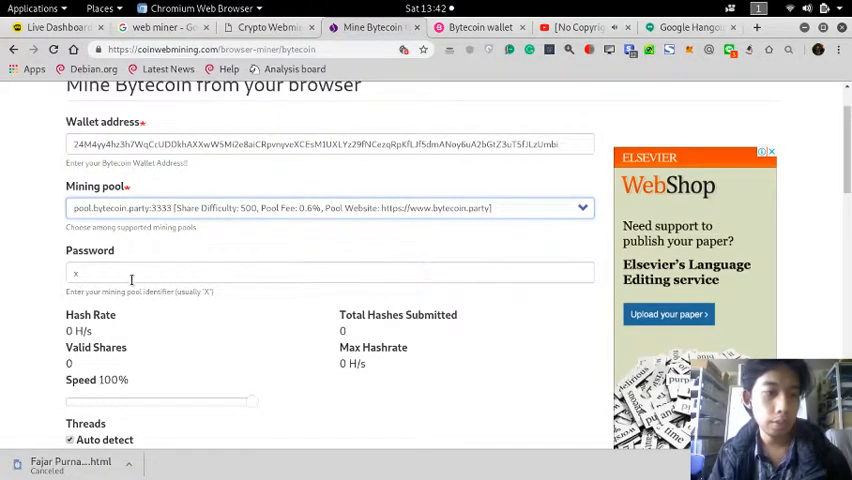
scroll("down", 3)
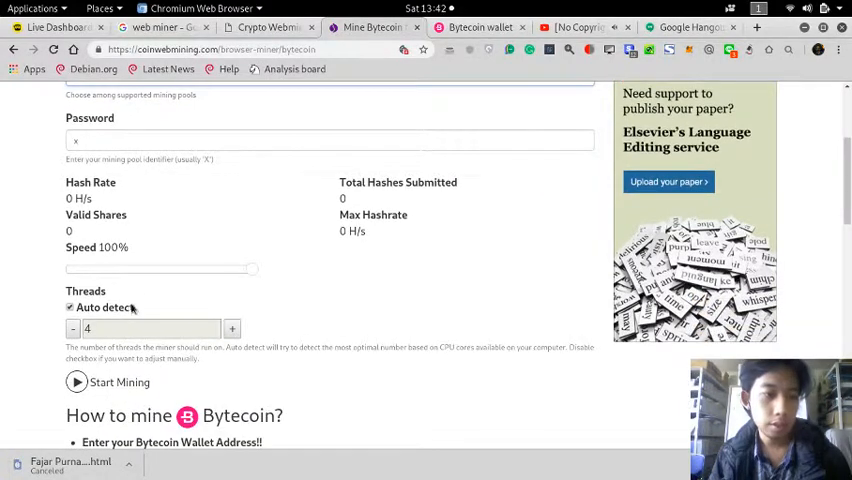
Step: Start mining for the Bytecoin Party pool, reaching about 22 H/s and 442 hashes submitted
left_click(76, 382)
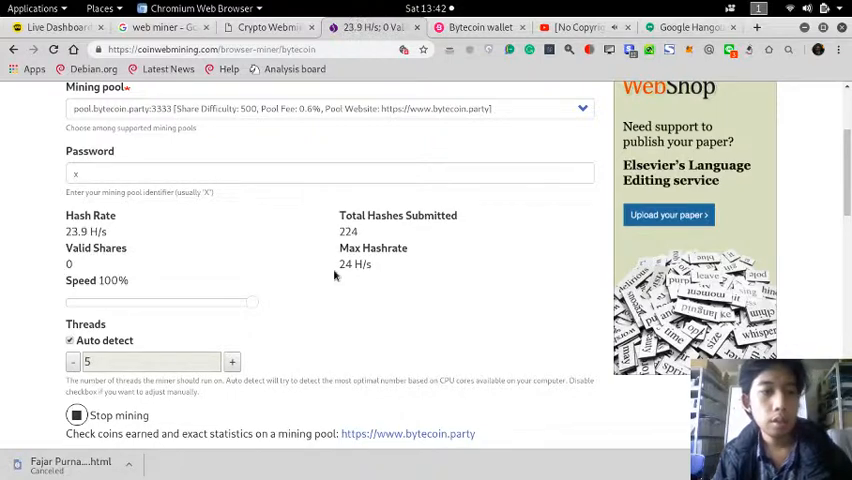
scroll("down", 3)
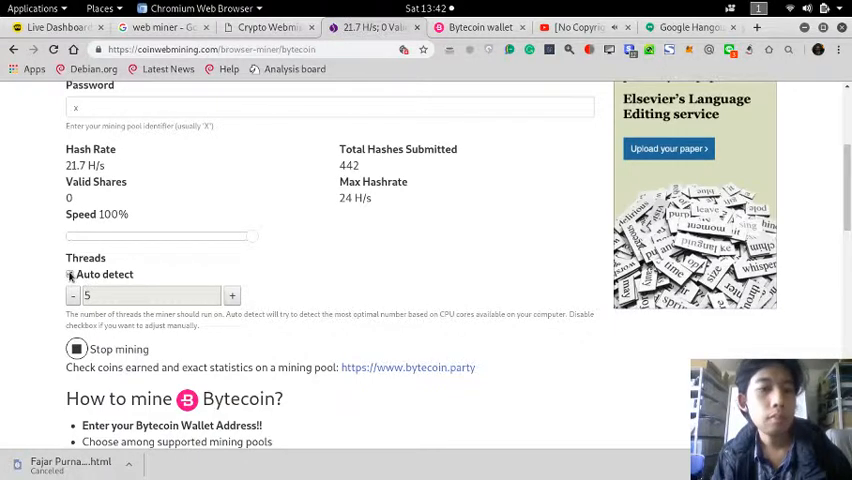
Step: Disable Auto detect, raise Threads to 10, then stop mining
left_click(70, 274)
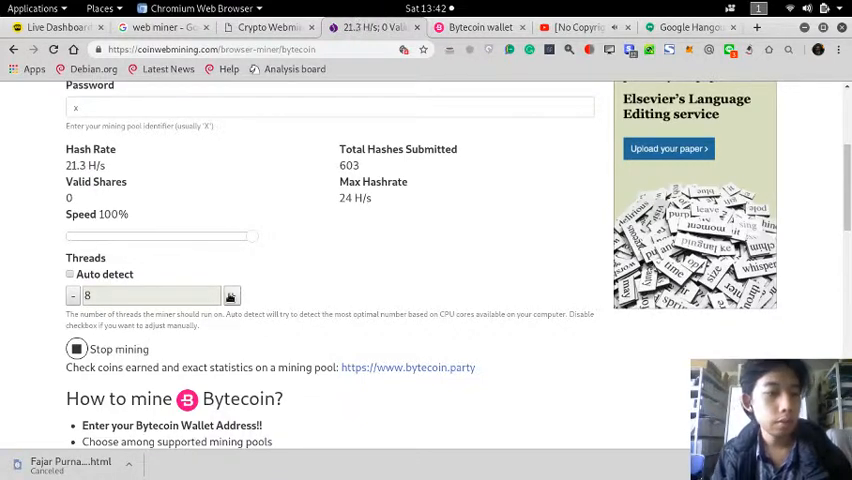
left_click(77, 349)
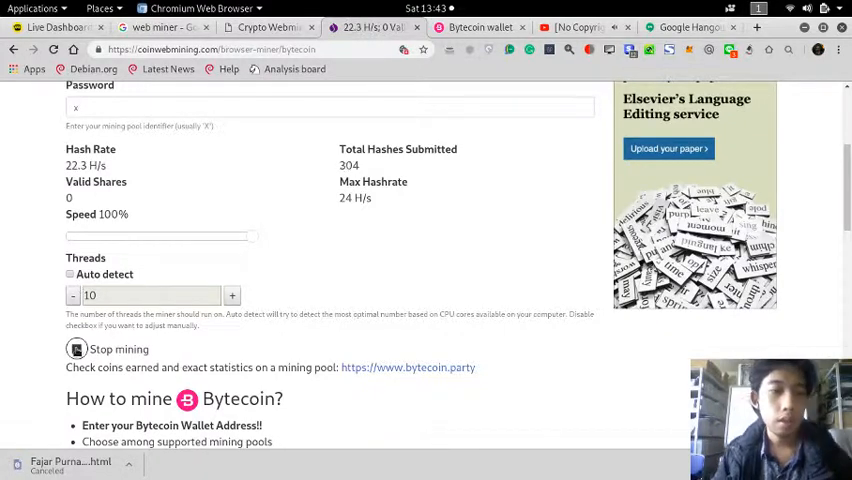
left_click(77, 349)
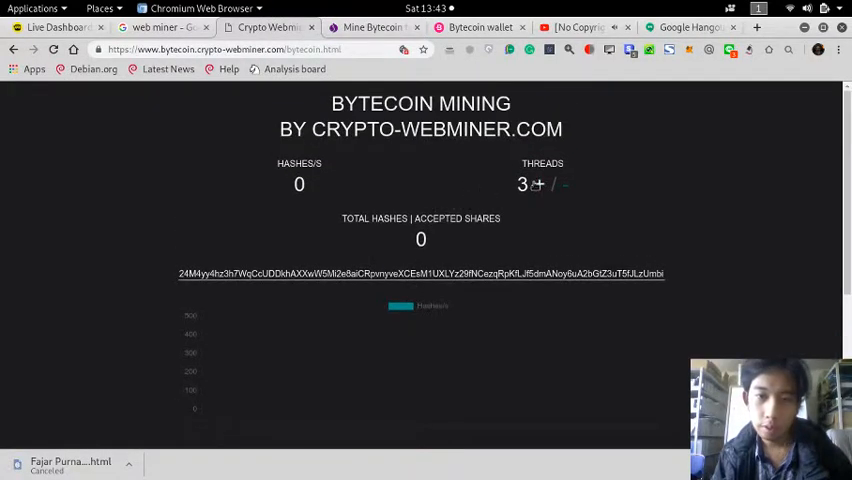
Step: Restart mining with Auto detect back on, running 4 threads
scroll("down", 3)
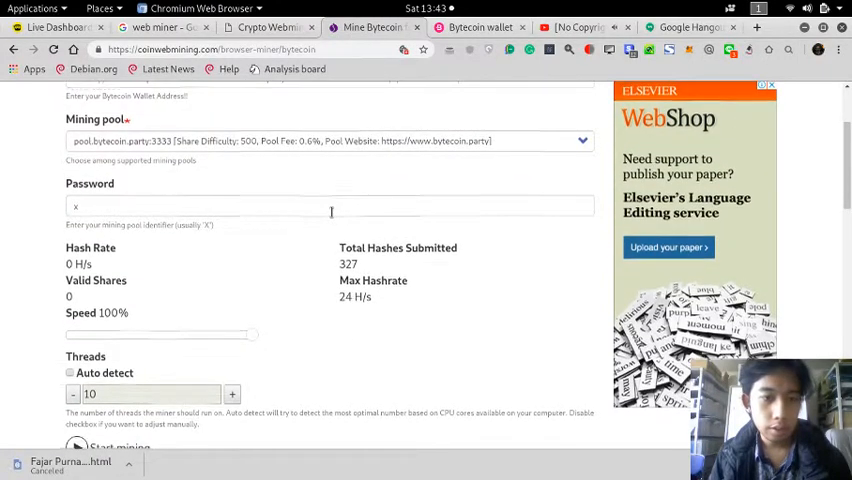
scroll("down", 3)
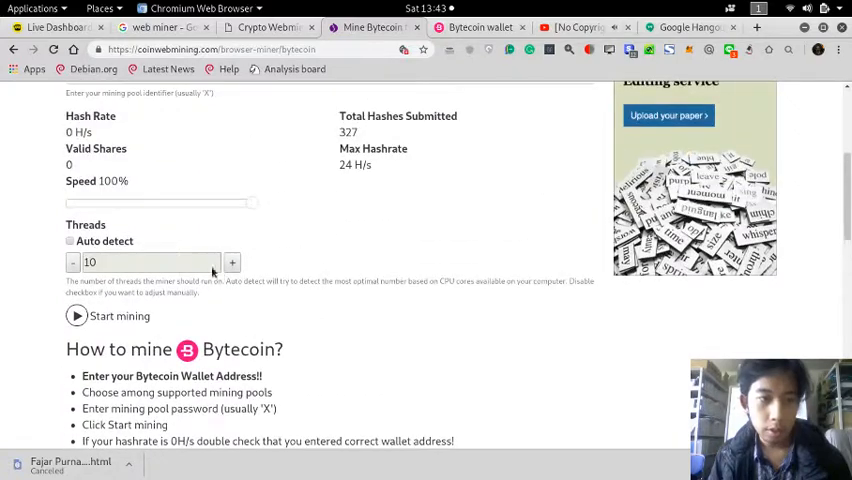
left_click(76, 315)
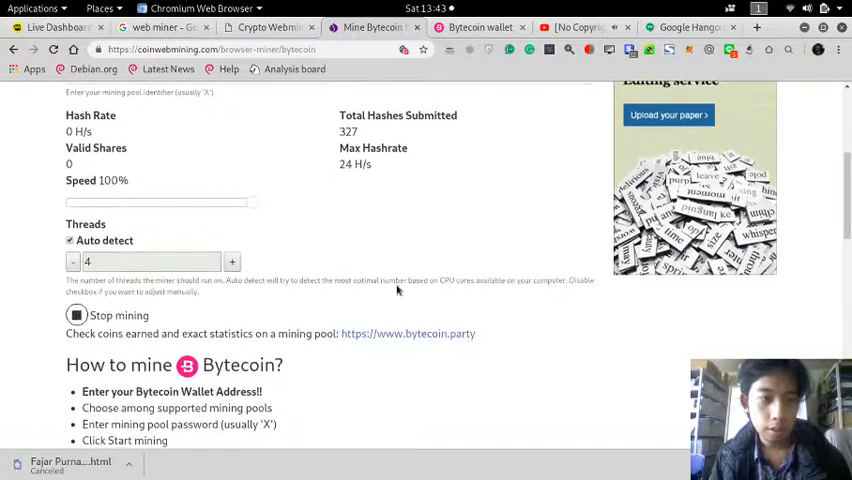
scroll("down", 3)
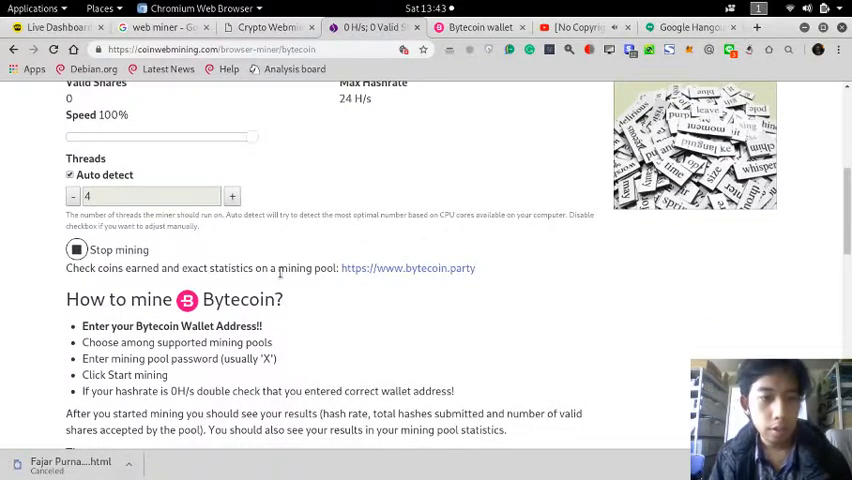
Step: Open bytecoin.party in a new tab and go to its Mining Dashboard
right_click(408, 268)
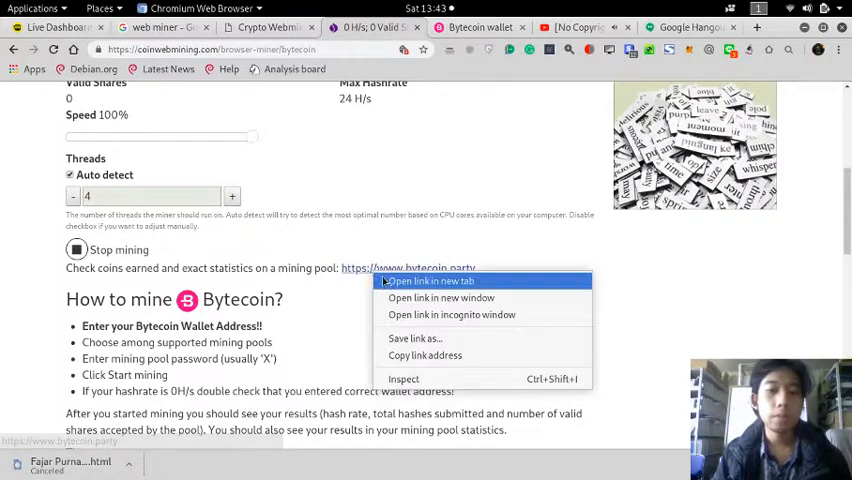
left_click(429, 280)
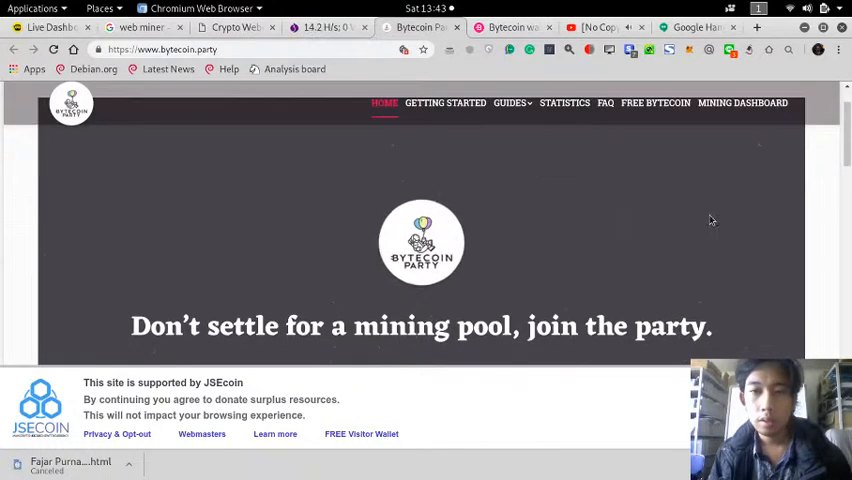
scroll("down", 3)
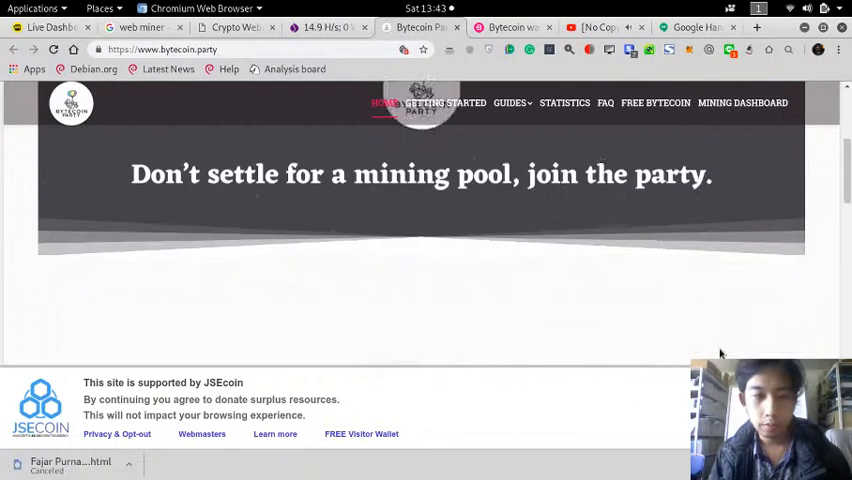
scroll("down", 3)
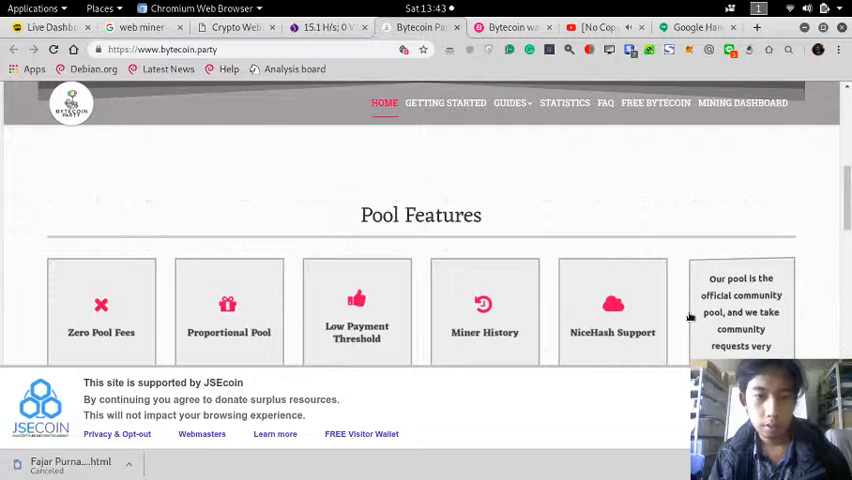
scroll("down", 3)
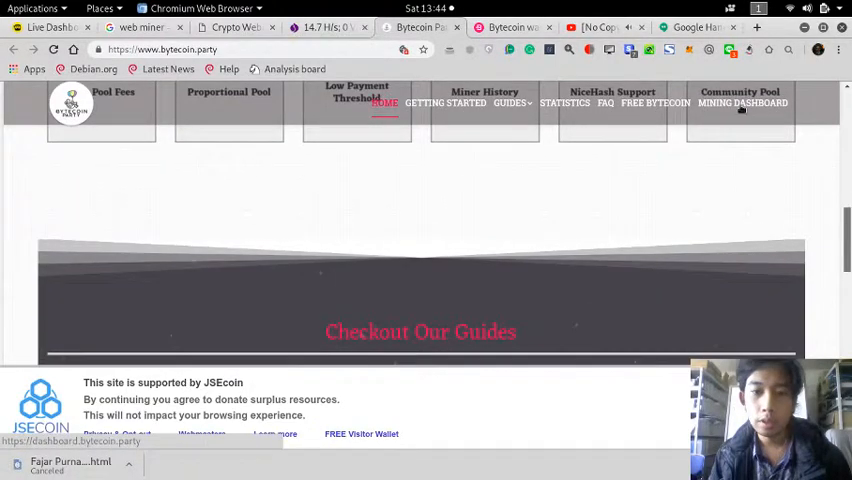
left_click(742, 103)
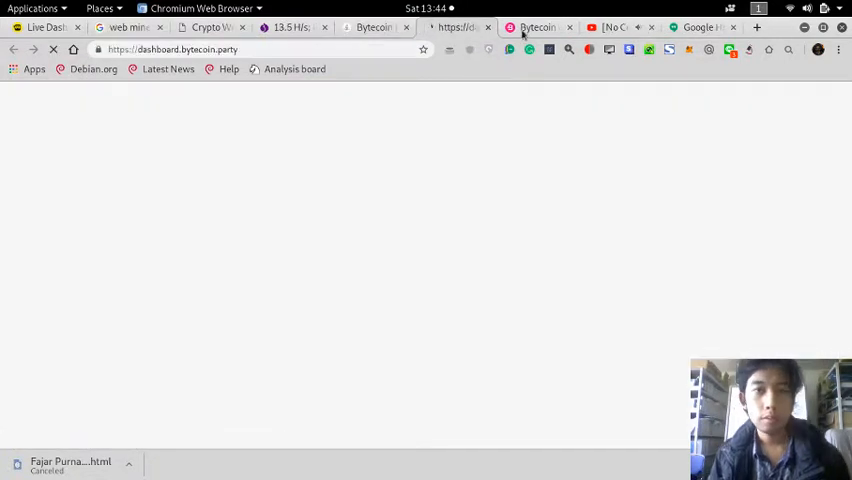
Step: Check the wallet tab, then scroll the dashboard showing network 416.26 MH/s and pool 537.41 KH/s
left_click(538, 27)
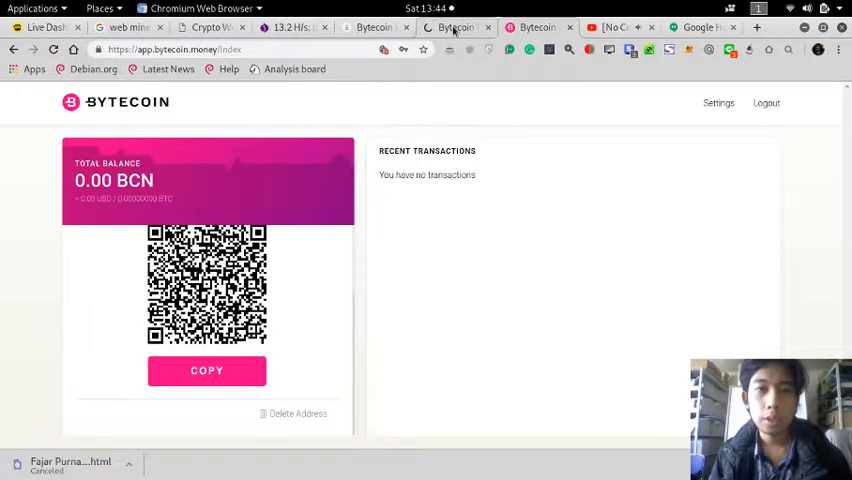
left_click(456, 27)
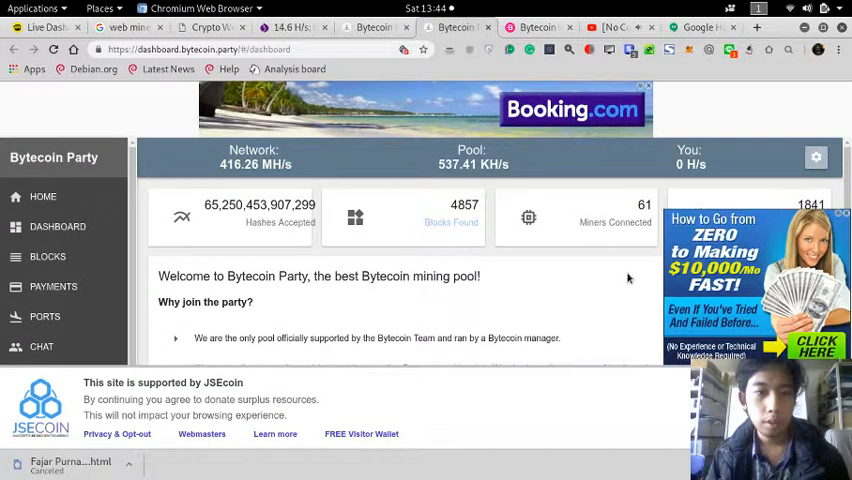
scroll("down", 3)
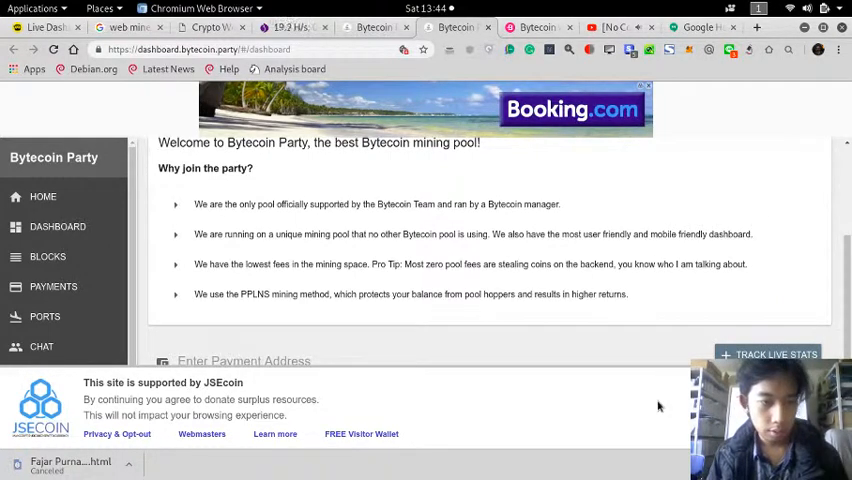
mouse_move(451, 397)
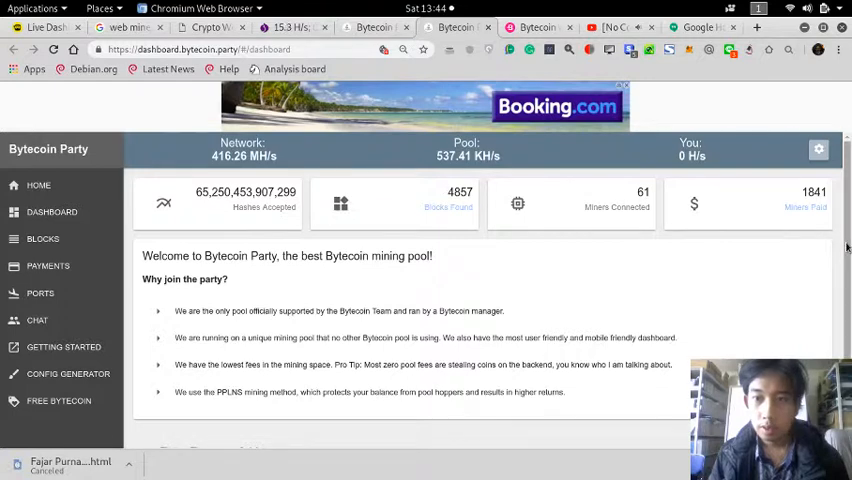
scroll("down", 3)
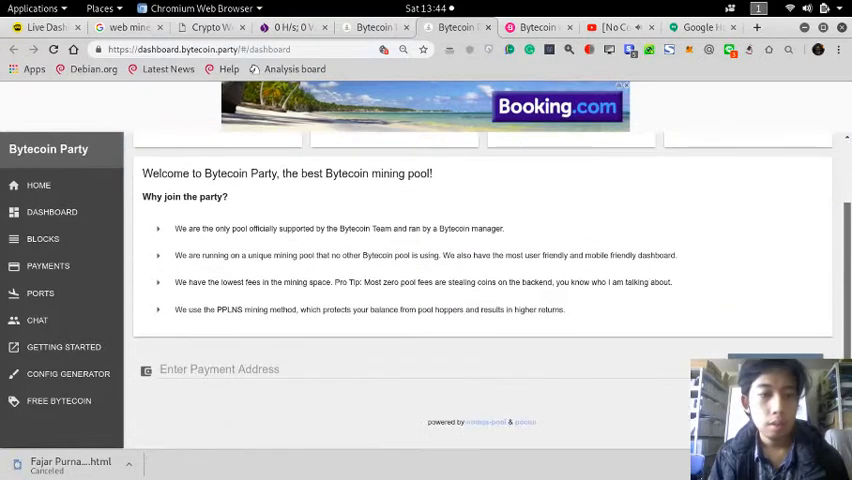
Step: Look up the wallet address to show 59 H/s average, 307,918,748 hashes and 7.373 BCN due
left_click(268, 375)
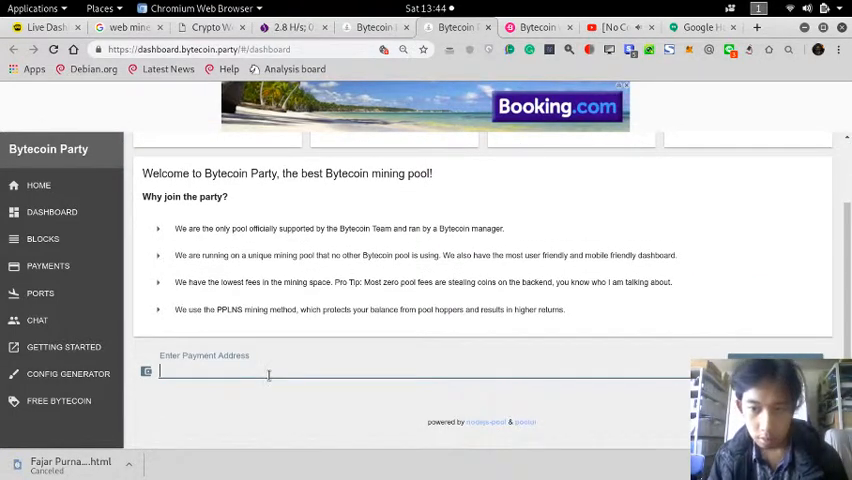
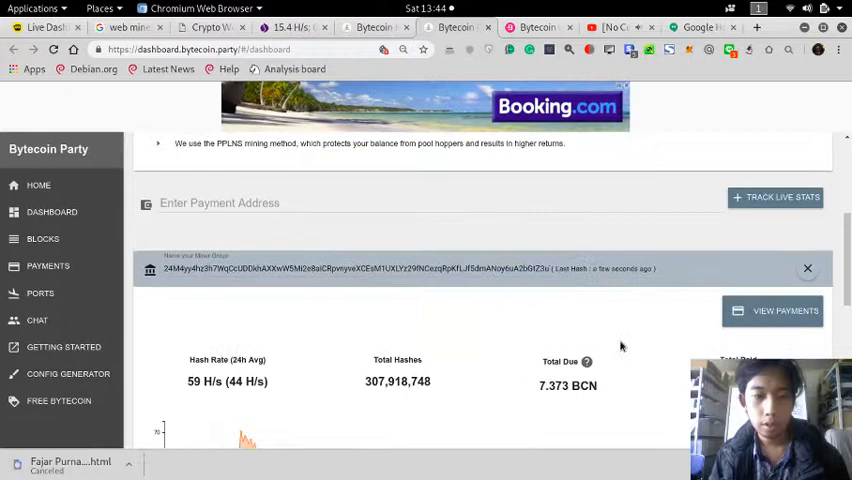
scroll("down", 3)
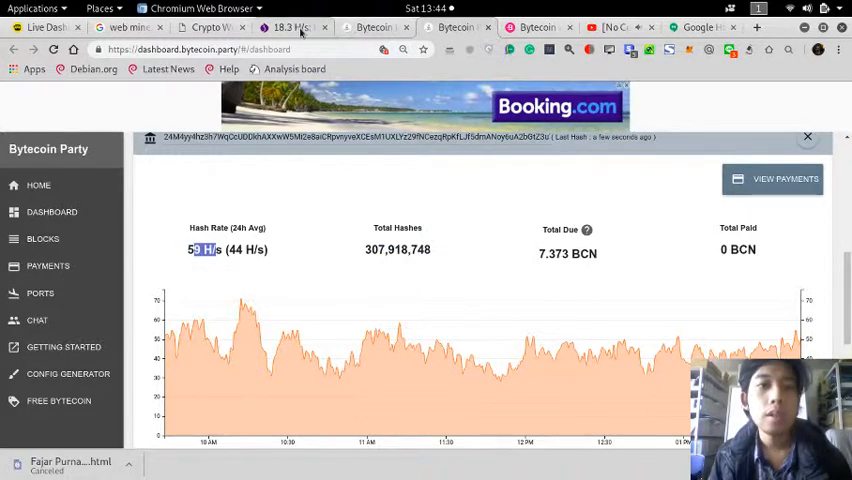
left_click(287, 27)
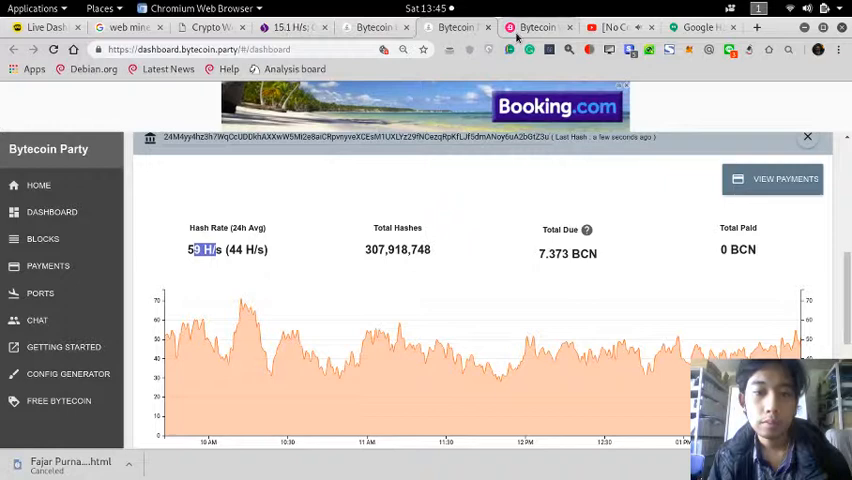
Step: Review the worker table at 51 H/s and bring up the wallet's Payment History, showing no payments
scroll("down", 3)
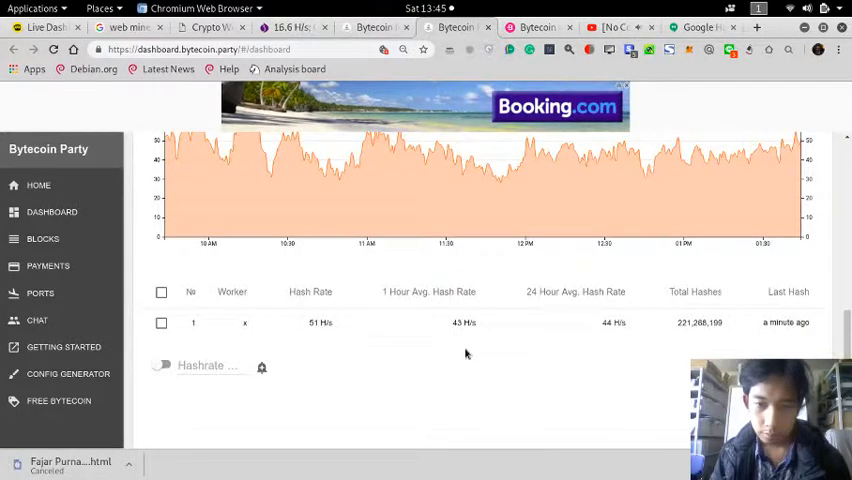
scroll("down", 3)
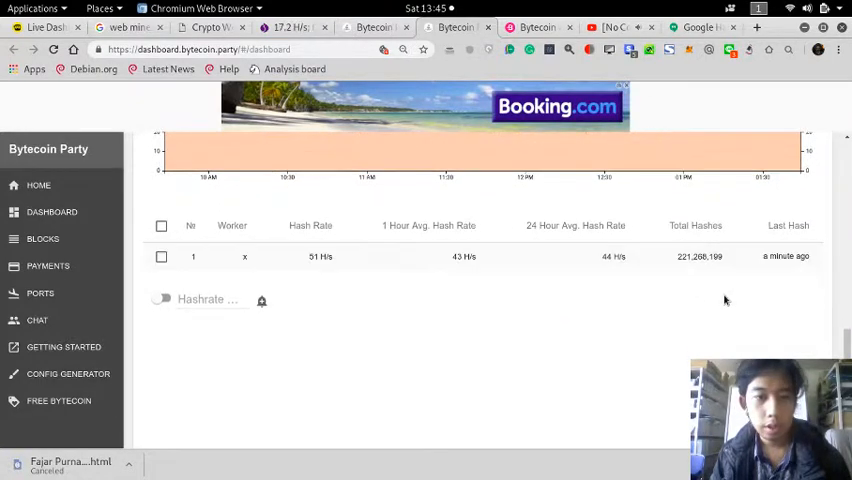
scroll("down", 3)
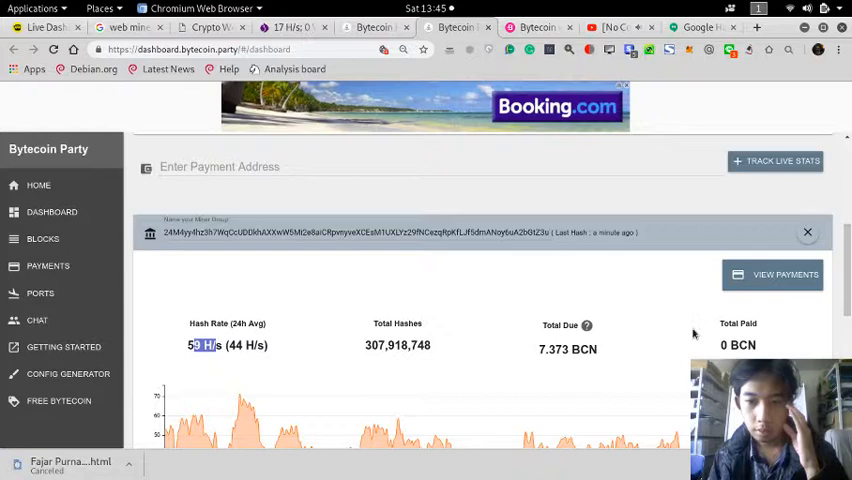
mouse_move(586, 325)
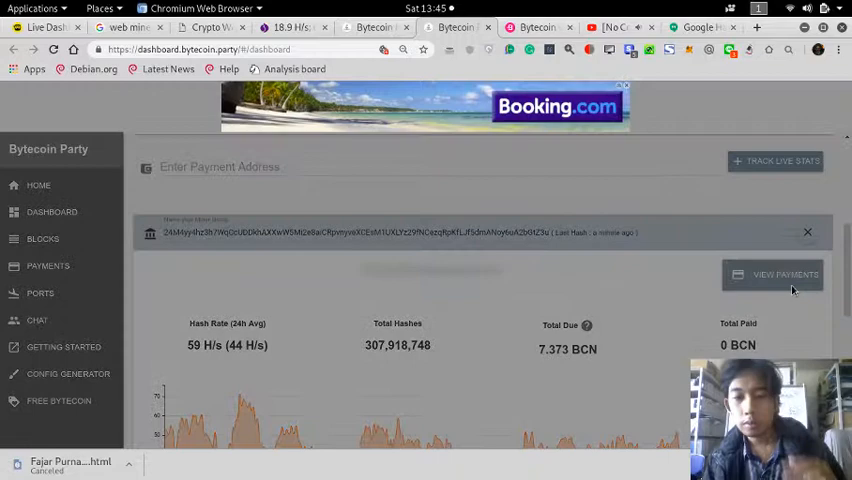
left_click(772, 274)
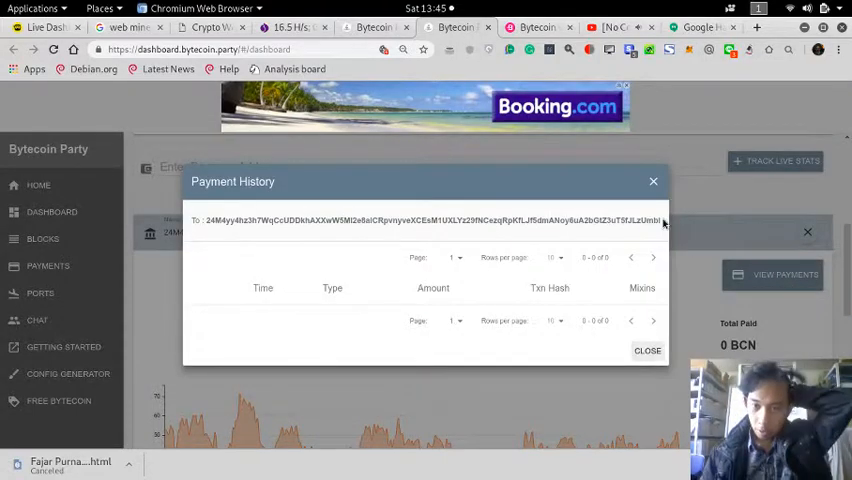